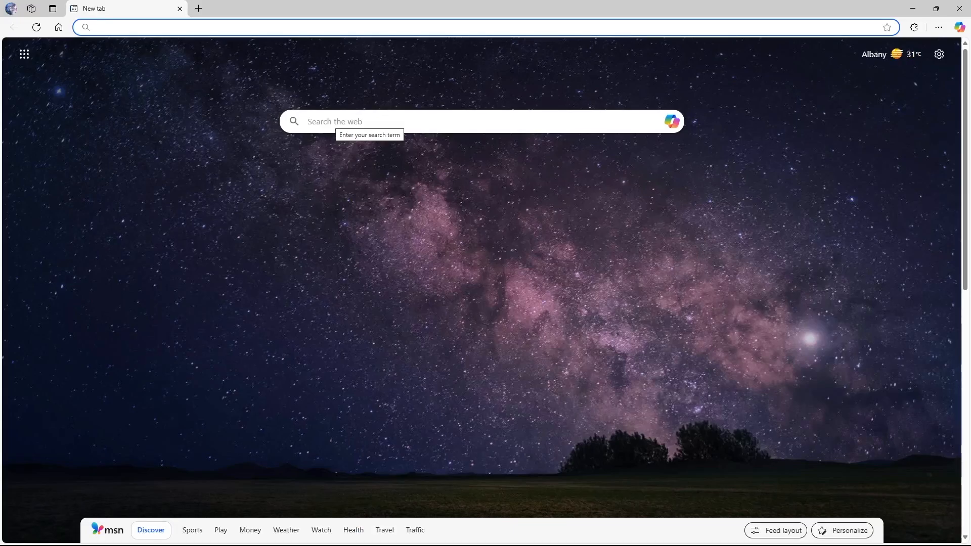
Step: Run a web search for 'Download Studio by WordPress' in Edge
{"action": "type", "text": "Download Studio by WordPress"}
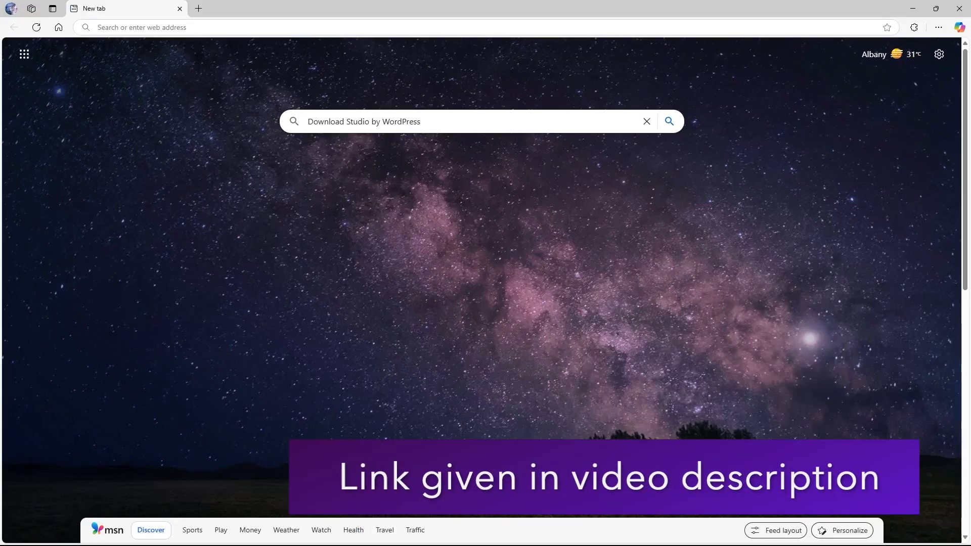
{"action": "left_click", "coordinate": [668, 121]}
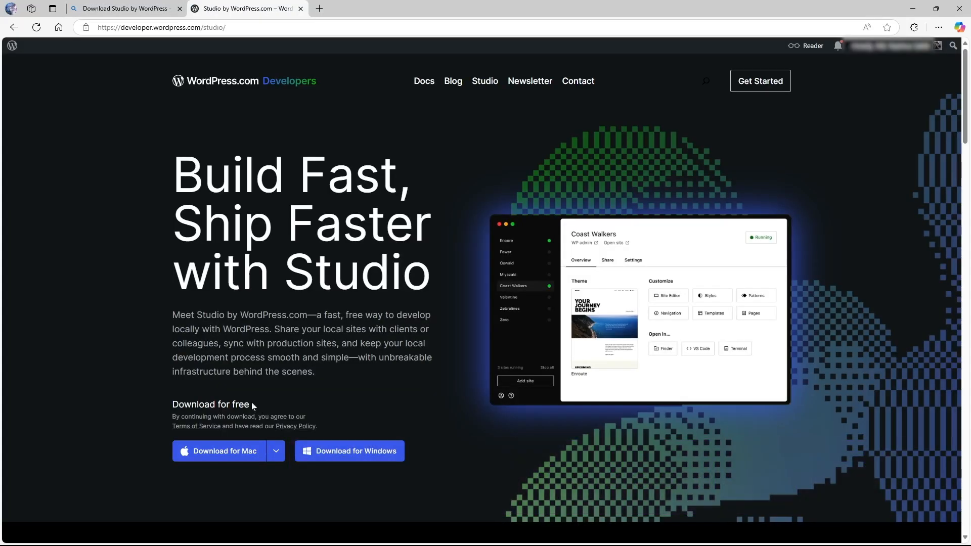
Step: Download Studio for Windows and launch the Studio app from the desktop
{"action": "left_click", "coordinate": [275, 451]}
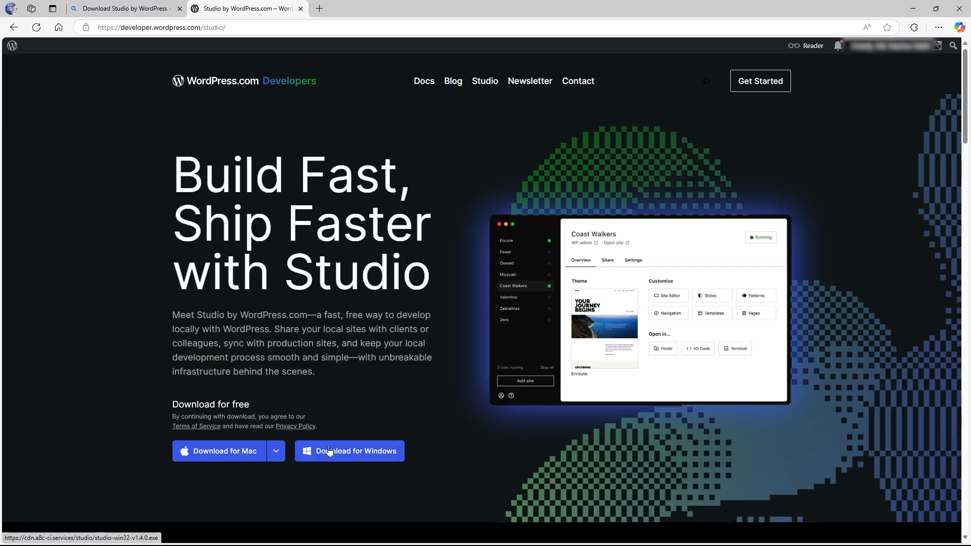
{"action": "left_click", "coordinate": [275, 450]}
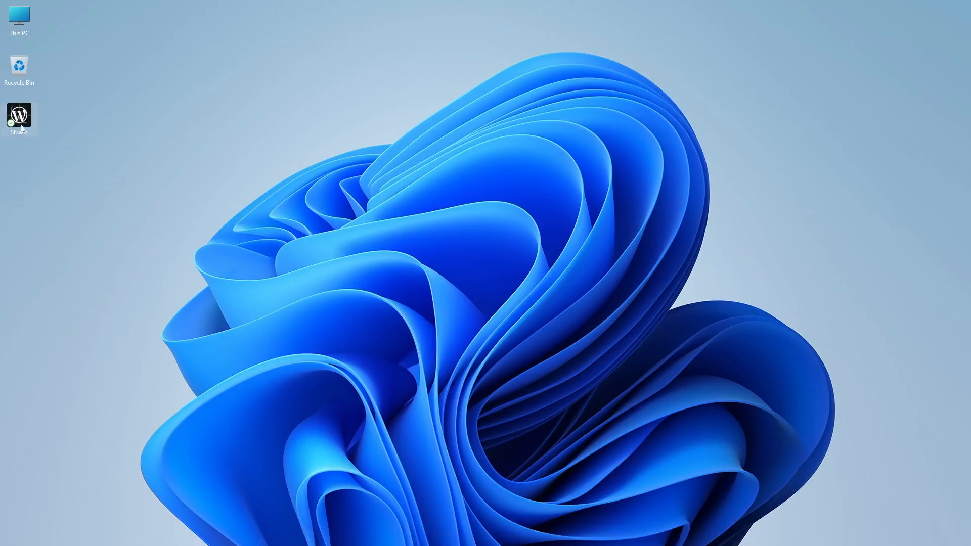
{"action": "mouse_move", "coordinate": [18, 116]}
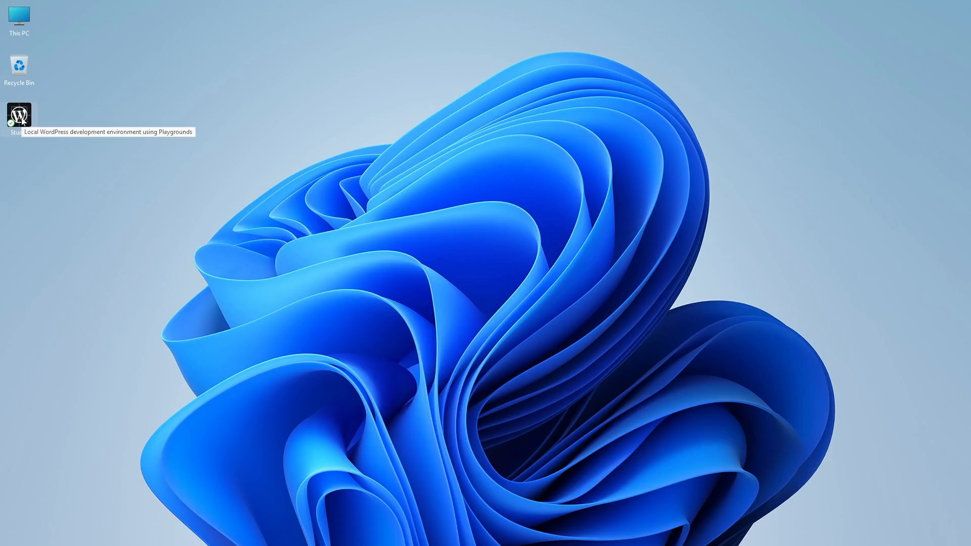
{"action": "double_click", "coordinate": [19, 115]}
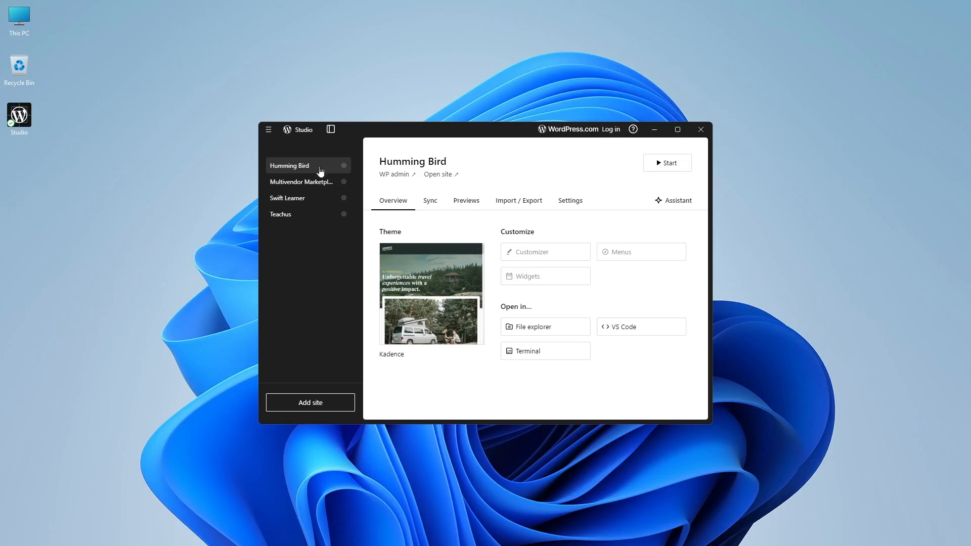
{"action": "left_click", "coordinate": [288, 198]}
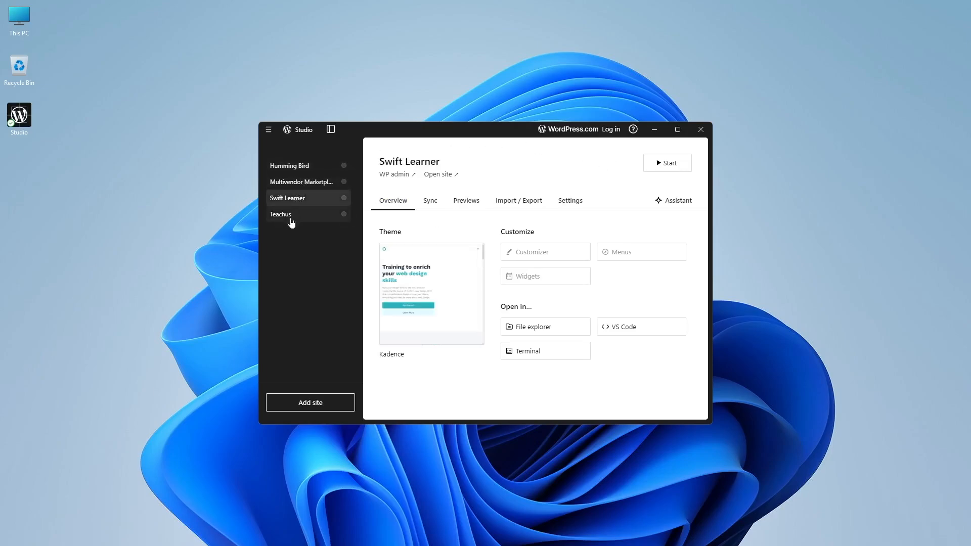
{"action": "mouse_move", "coordinate": [305, 185]}
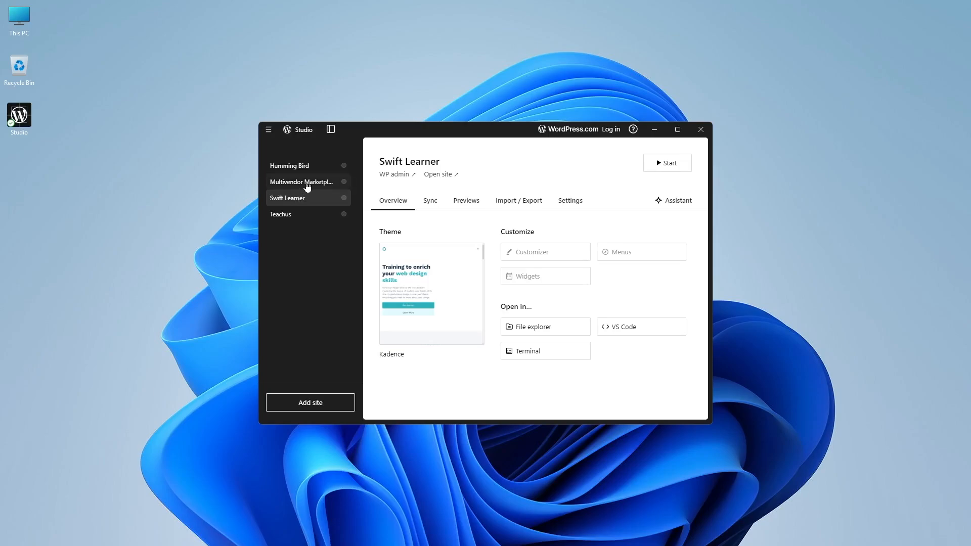
{"action": "left_click", "coordinate": [289, 165]}
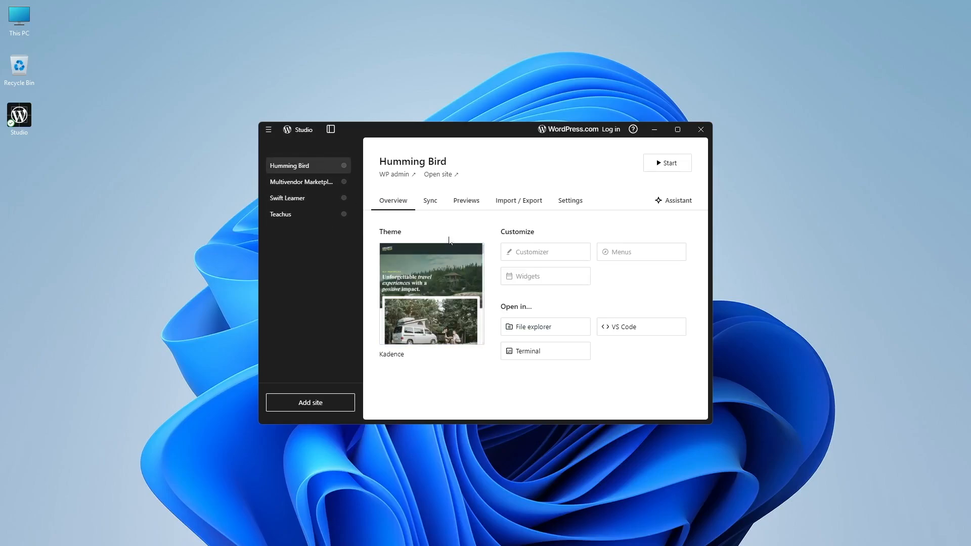
{"action": "mouse_move", "coordinate": [244, 172]}
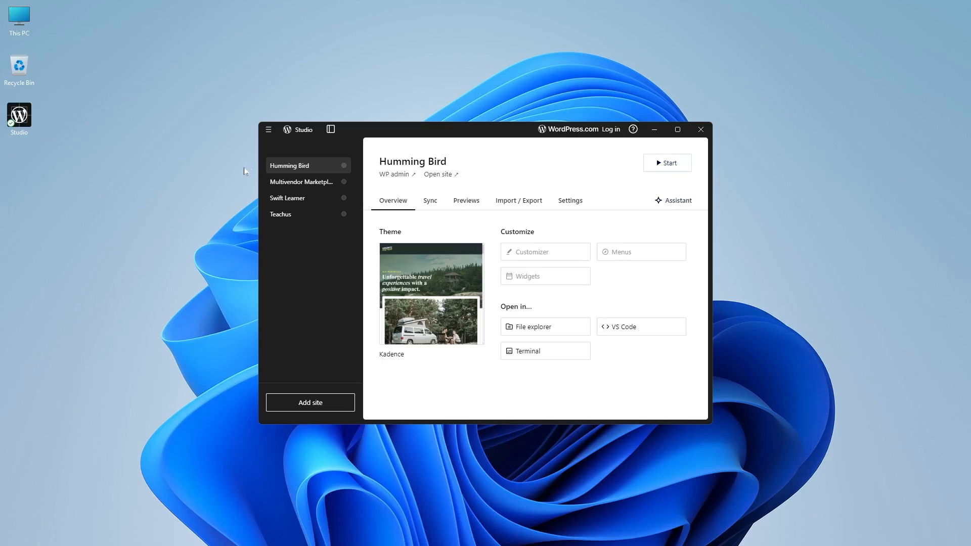
{"action": "mouse_move", "coordinate": [437, 175]}
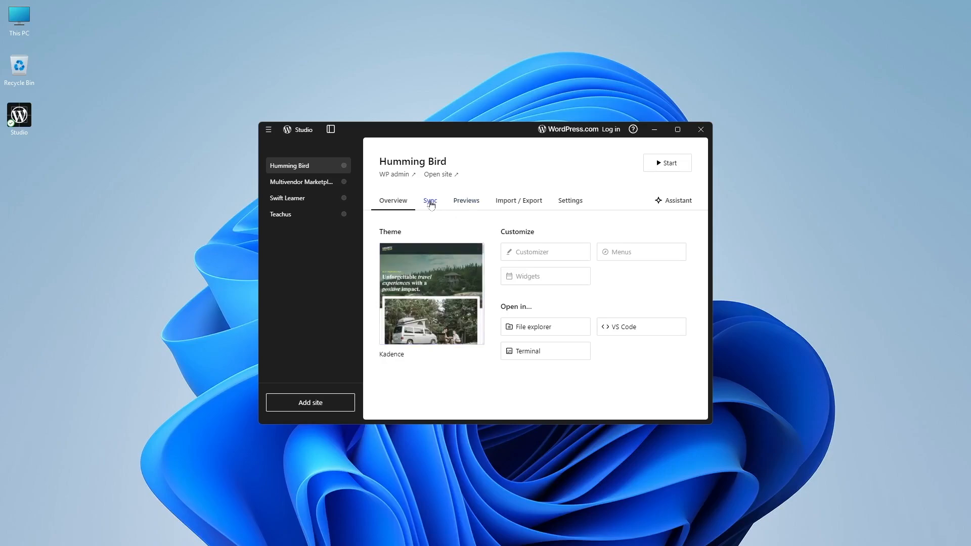
{"action": "mouse_move", "coordinate": [578, 207]}
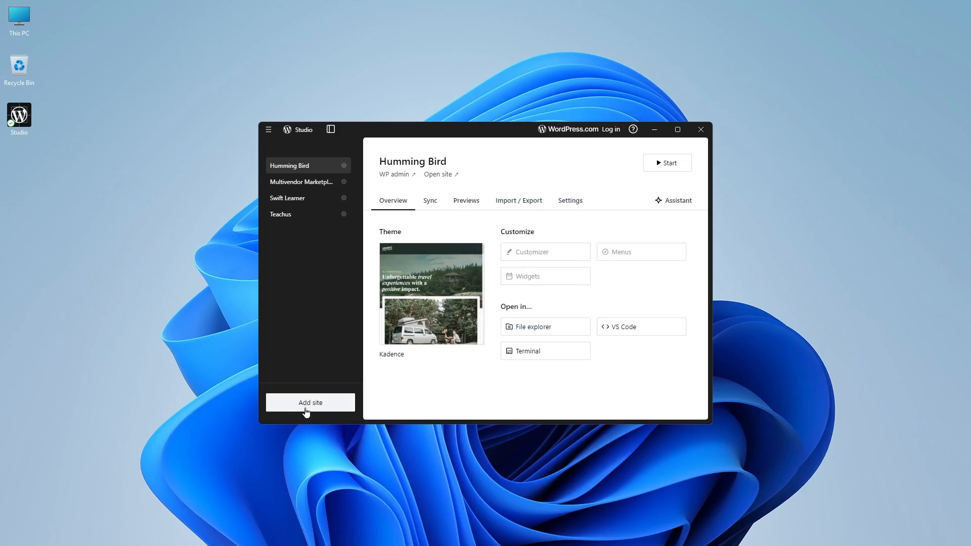
Step: Start adding a new local site and begin naming it Onyx
{"action": "left_click", "coordinate": [310, 403]}
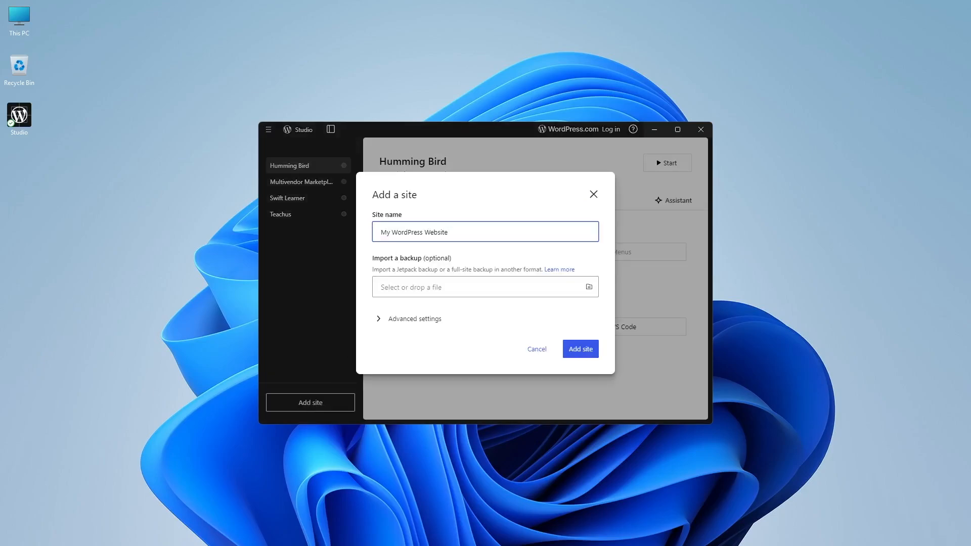
{"action": "type", "text": "Onyx"}
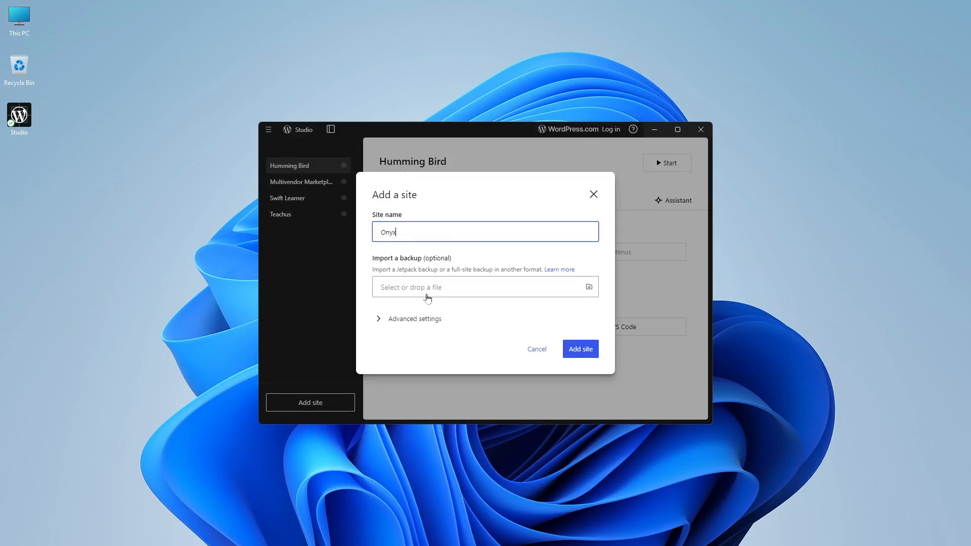
{"action": "mouse_move", "coordinate": [401, 295]}
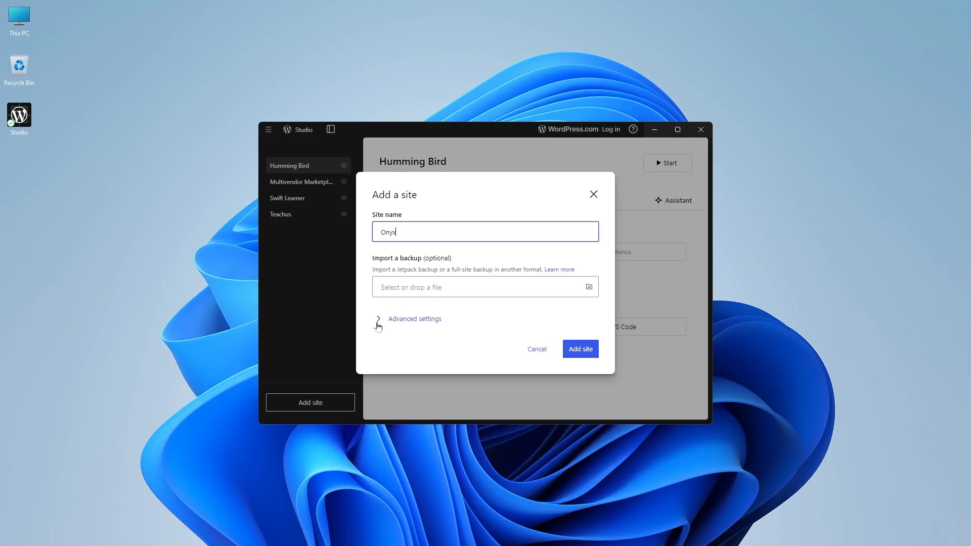
Step: Enable the custom domain onyx.wp.local under Advanced settings and create the Onyx site
{"action": "left_click", "coordinate": [413, 318]}
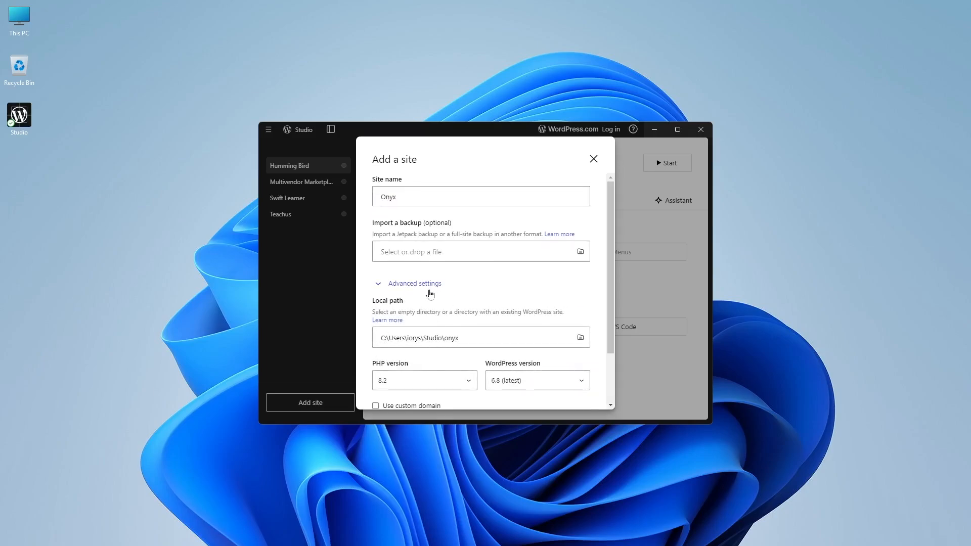
{"action": "scroll", "scroll_direction": "down", "scroll_amount": 3}
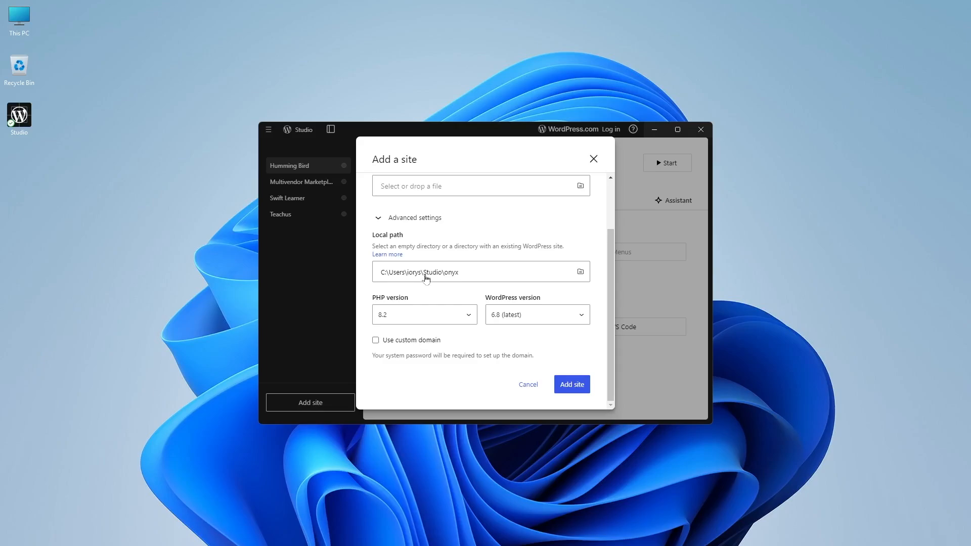
{"action": "mouse_move", "coordinate": [528, 313]}
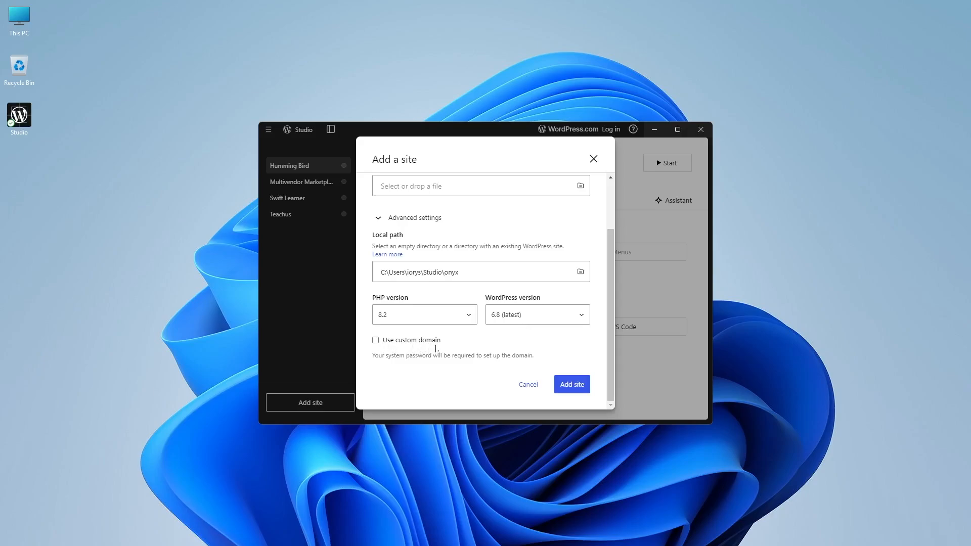
{"action": "left_click", "coordinate": [375, 340]}
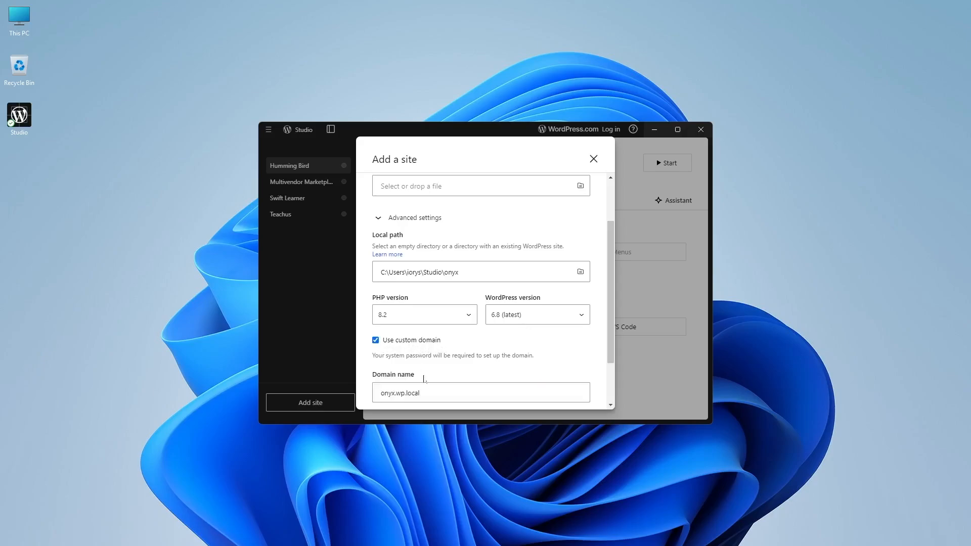
{"action": "mouse_move", "coordinate": [429, 341]}
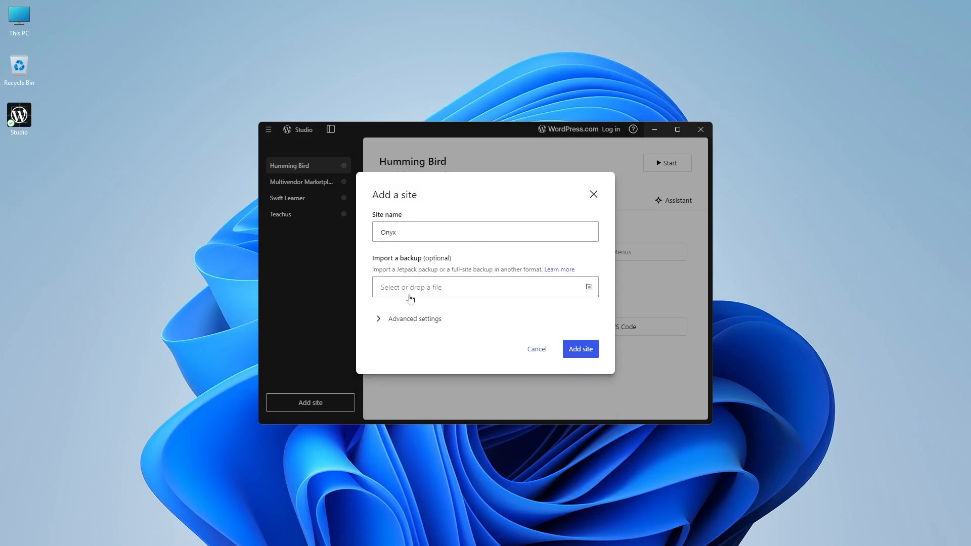
{"action": "left_click", "coordinate": [578, 349]}
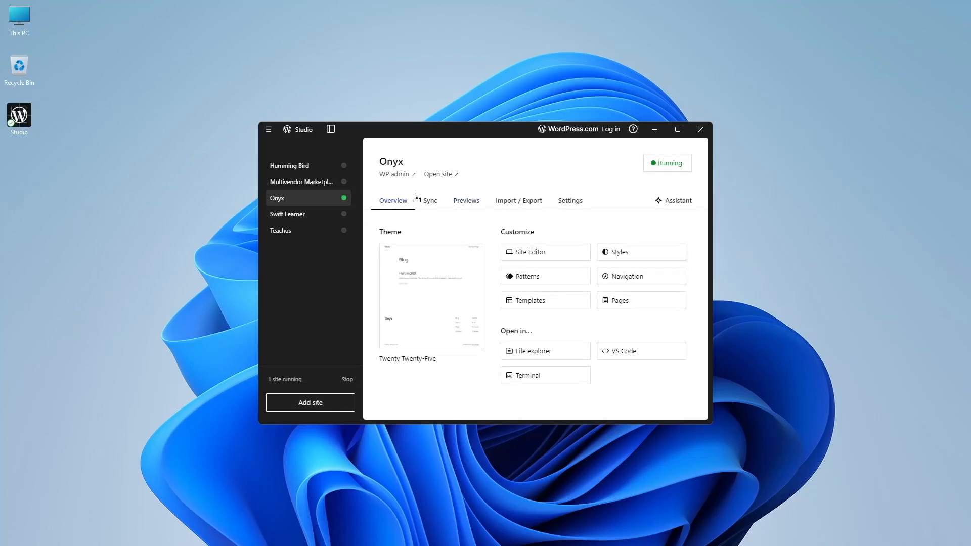
{"action": "mouse_move", "coordinate": [344, 198]}
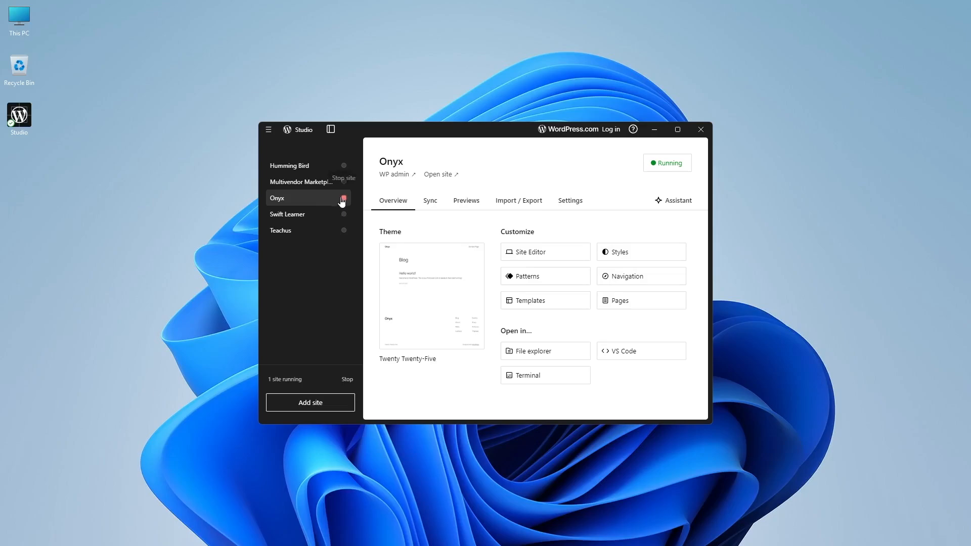
{"action": "mouse_move", "coordinate": [343, 204]}
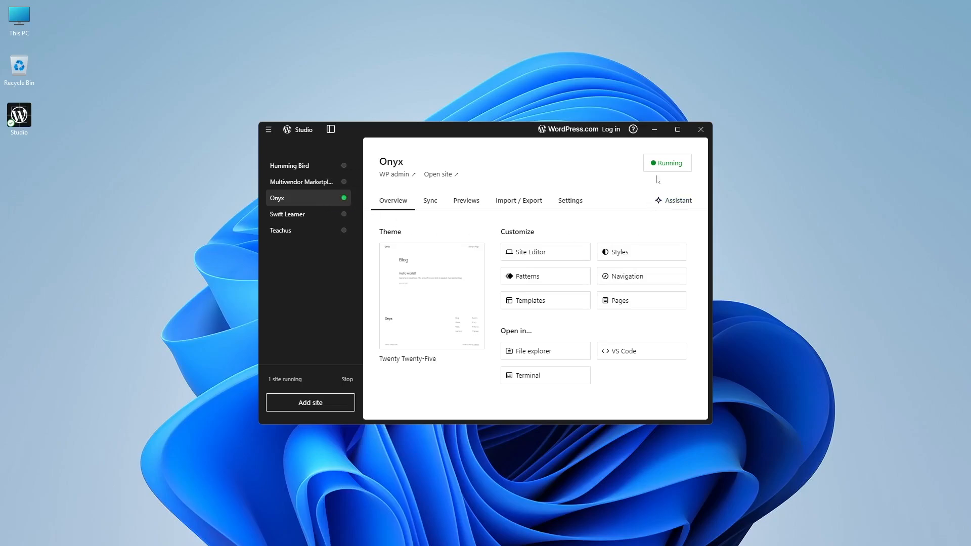
{"action": "mouse_move", "coordinate": [314, 184]}
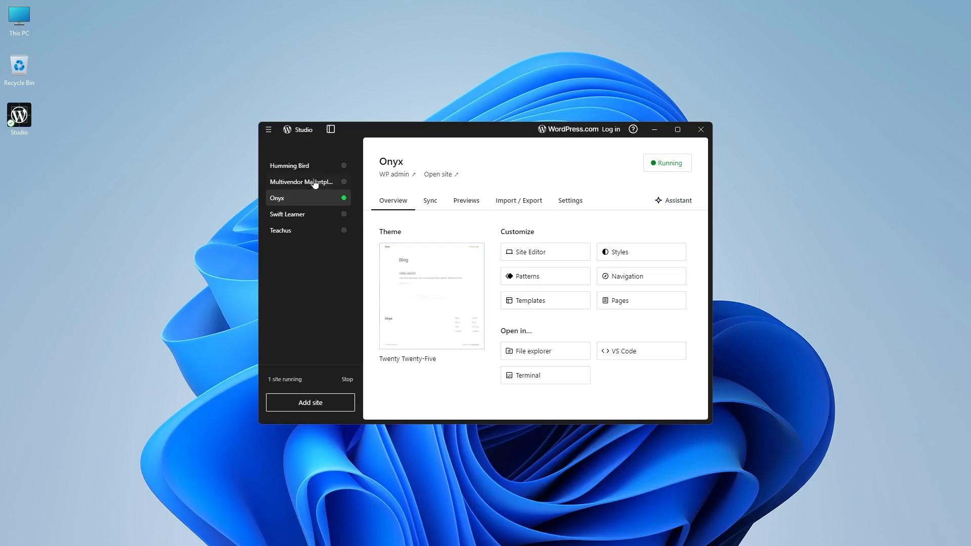
Step: Open the running Onyx site in the browser from its Twenty Twenty-Five theme thumbnail
{"action": "left_click", "coordinate": [289, 165]}
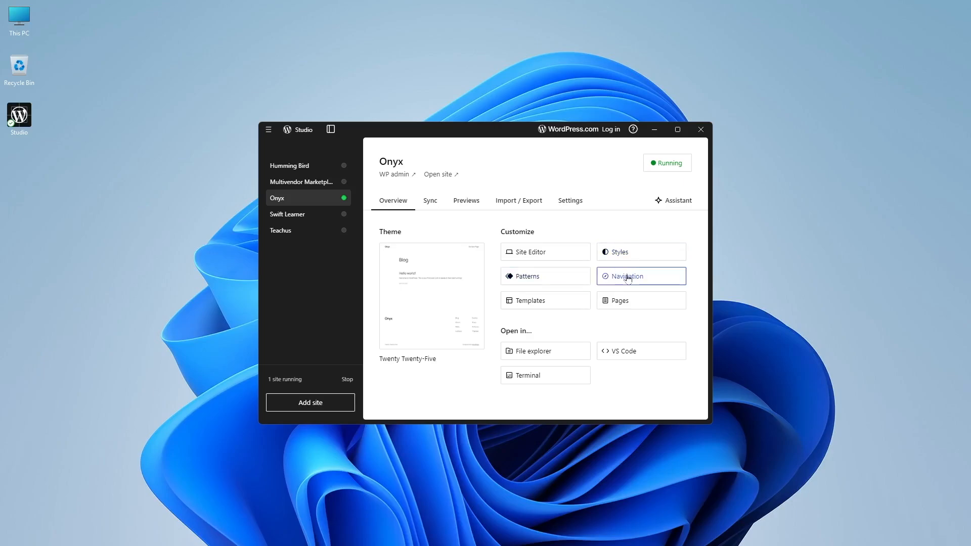
{"action": "mouse_move", "coordinate": [544, 251]}
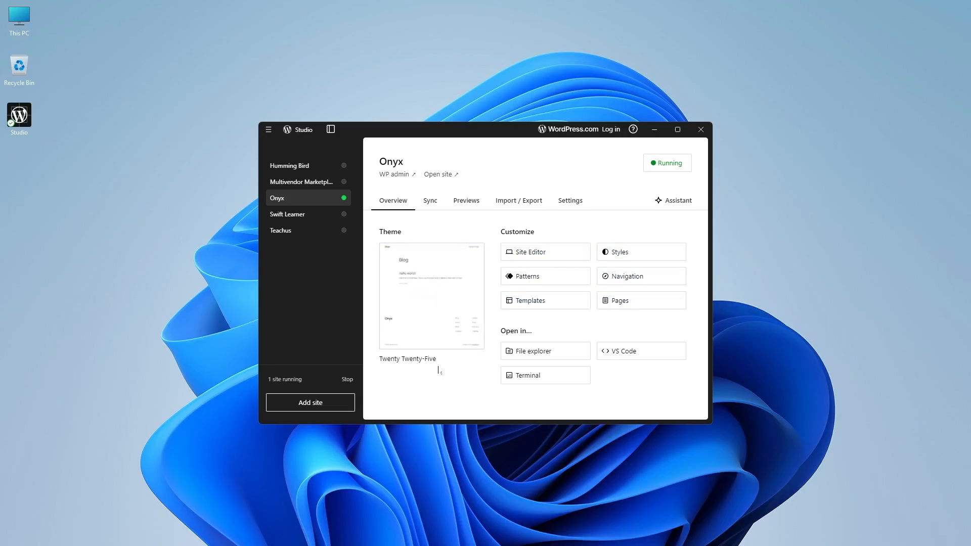
{"action": "mouse_move", "coordinate": [430, 291]}
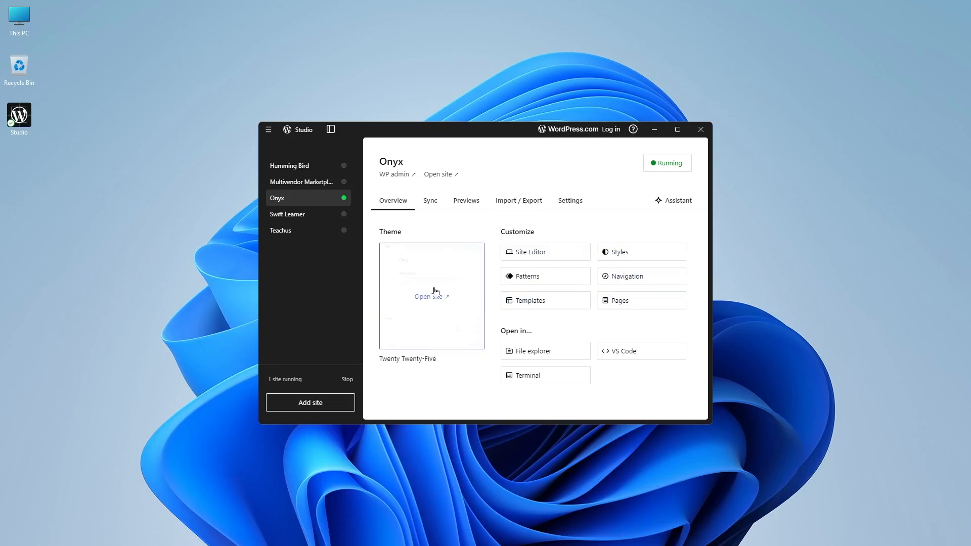
{"action": "left_click", "coordinate": [440, 174]}
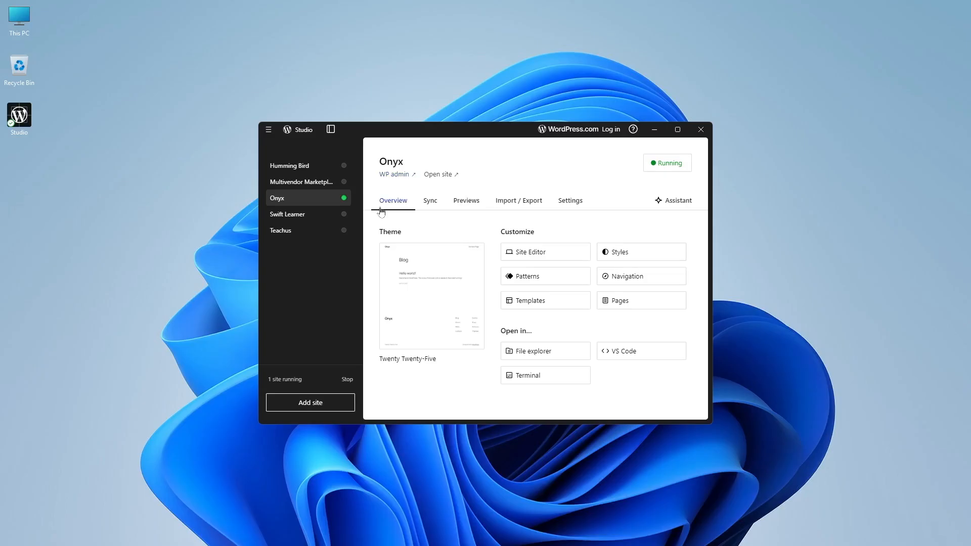
Step: Review Onyx's settings: localhost:8885, local path, WordPress 6.8, PHP 8.2 and admin credentials
{"action": "left_click", "coordinate": [569, 200]}
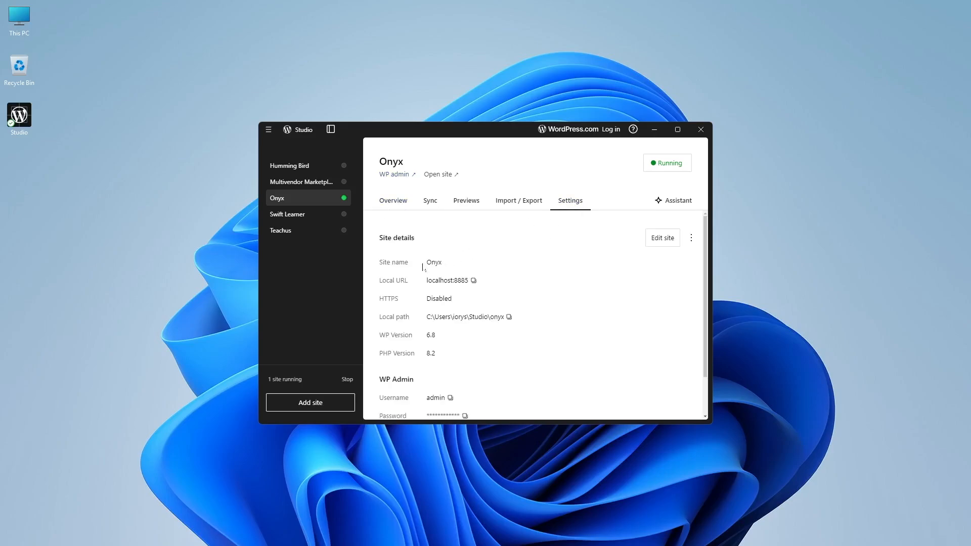
{"action": "mouse_move", "coordinate": [453, 283]}
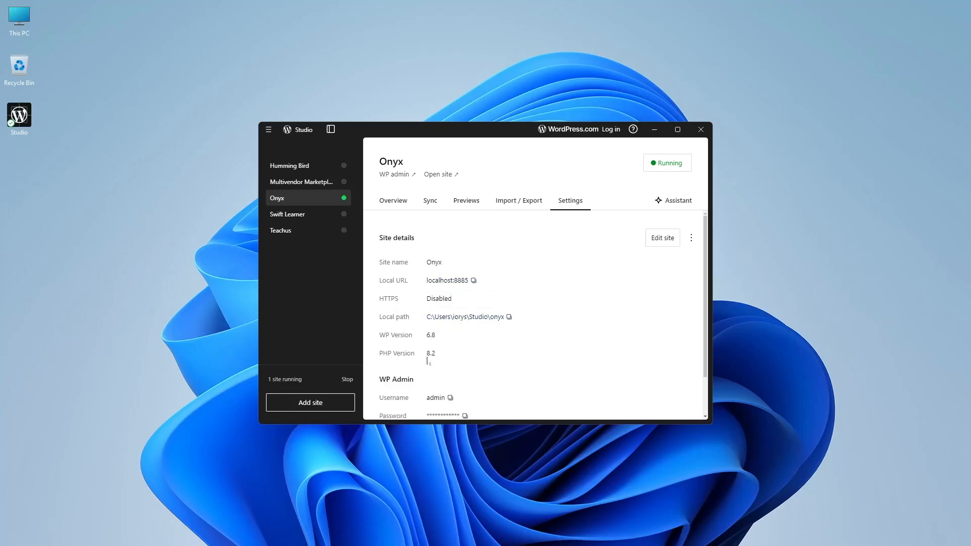
{"action": "scroll", "scroll_direction": "down", "scroll_amount": 3}
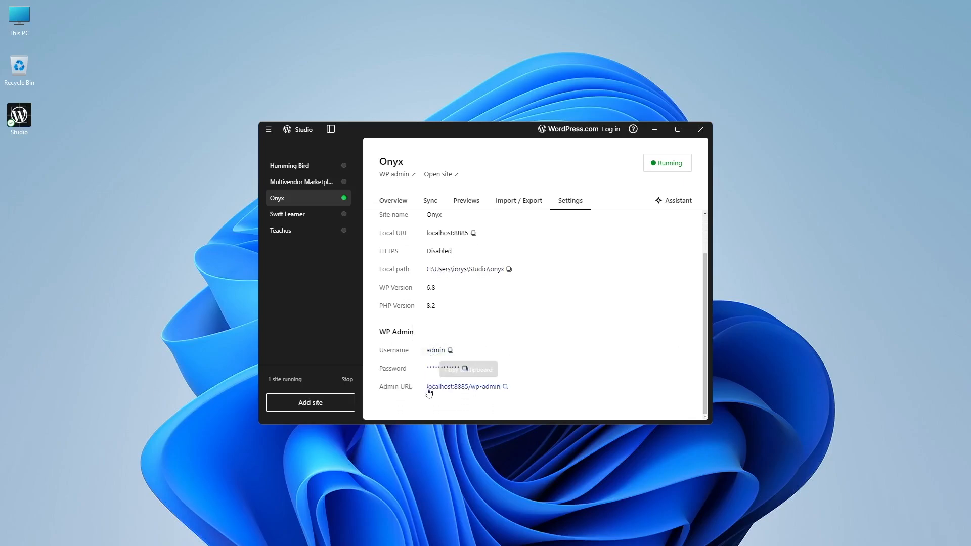
{"action": "scroll", "scroll_direction": "up", "scroll_amount": 3}
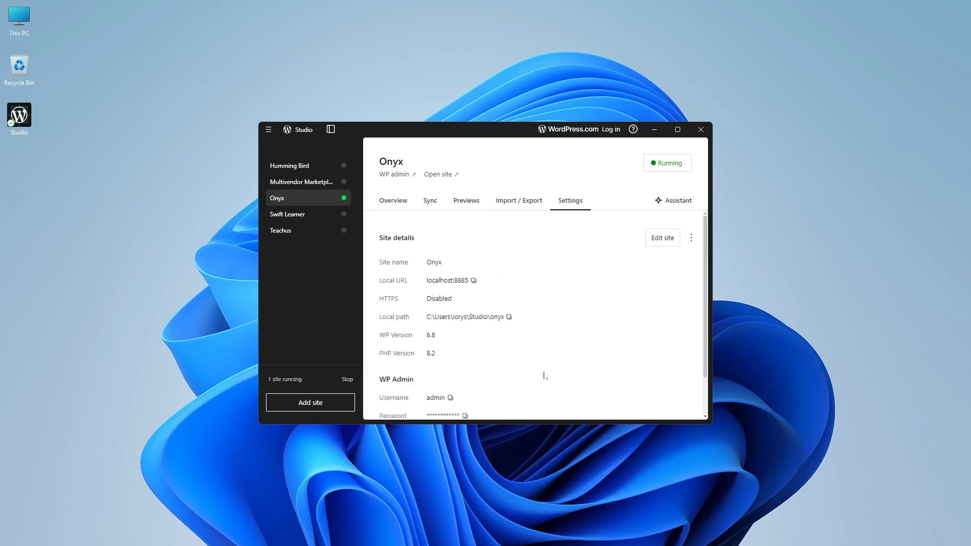
Step: View the Onyx Sync page offering to connect with a WordPress.com site
{"action": "left_click", "coordinate": [428, 201]}
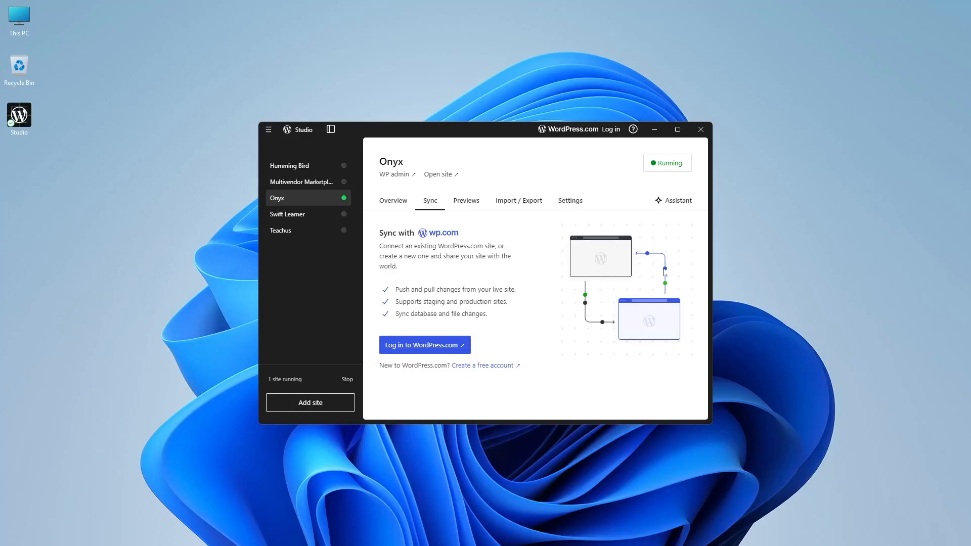
{"action": "mouse_move", "coordinate": [636, 263]}
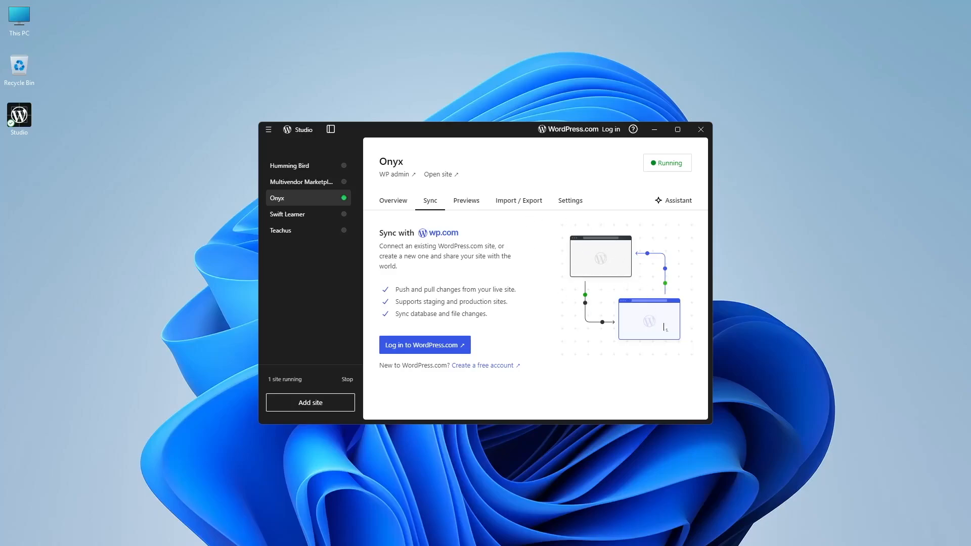
Step: View the Onyx Previews page explaining free hosted previews via WordPress.com
{"action": "left_click", "coordinate": [465, 200]}
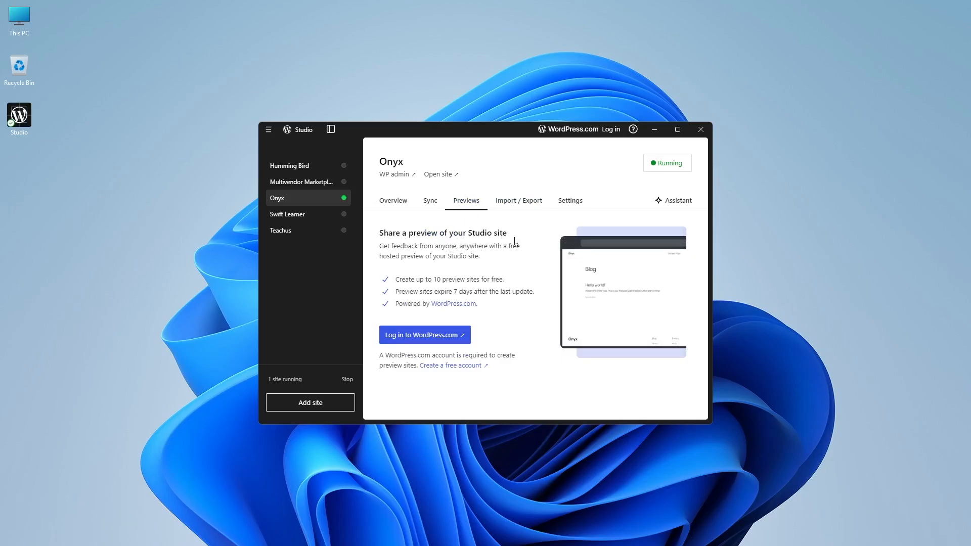
{"action": "mouse_move", "coordinate": [426, 258]}
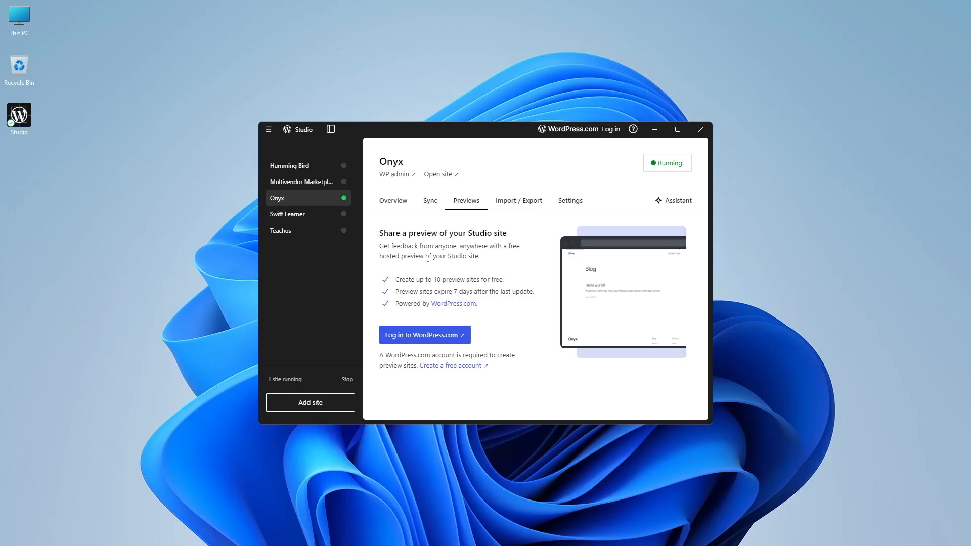
{"action": "mouse_move", "coordinate": [588, 241]}
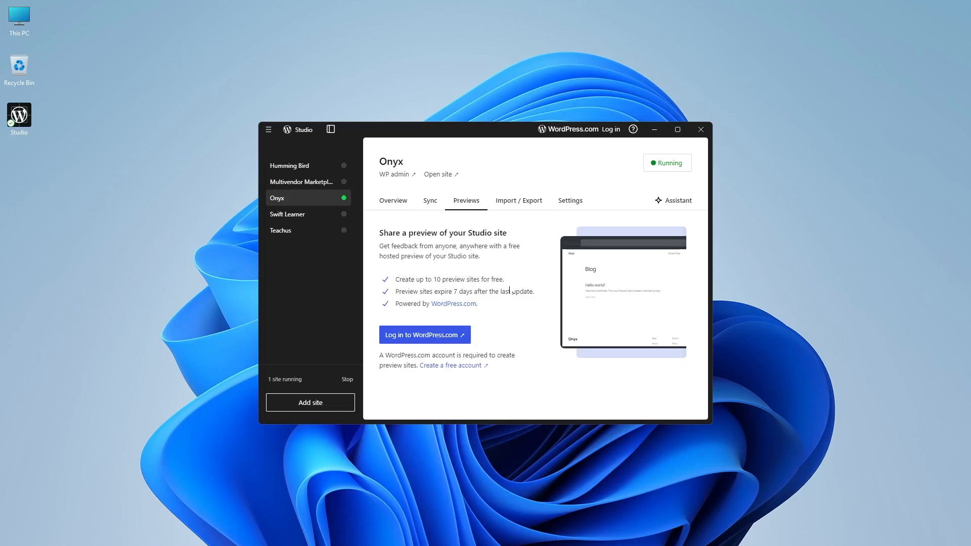
Step: Check Import / Export, then log Studio in to WordPress.com and authorize it via the browser
{"action": "left_click", "coordinate": [517, 201]}
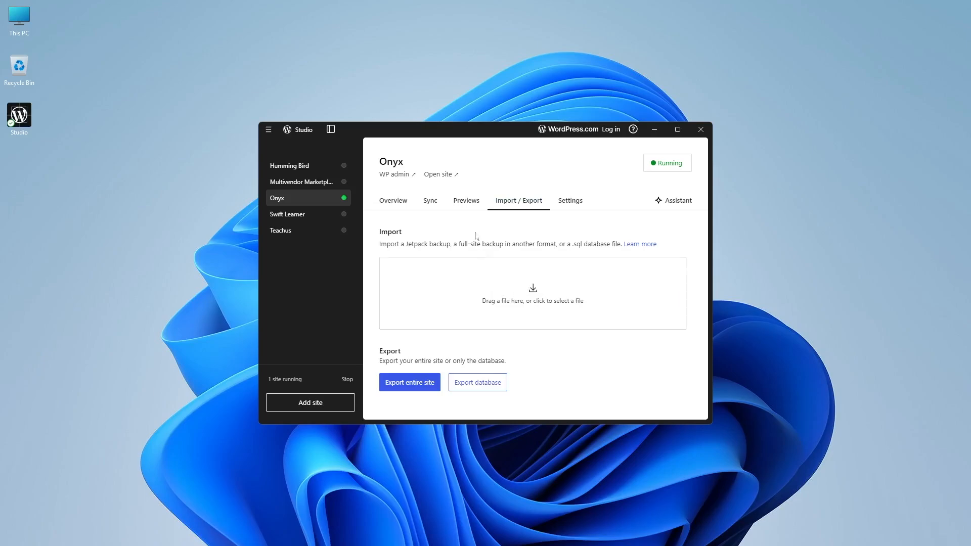
{"action": "mouse_move", "coordinate": [585, 284]}
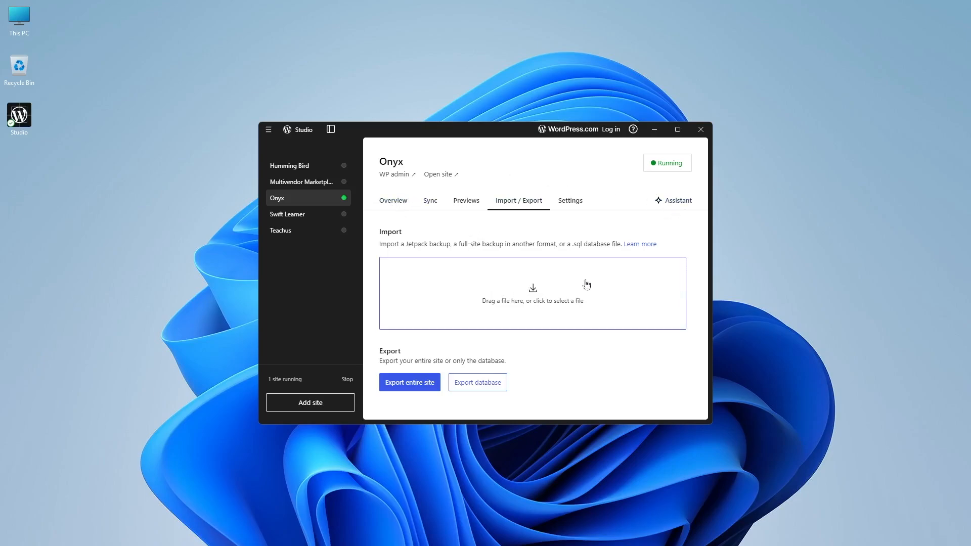
{"action": "left_click", "coordinate": [465, 200]}
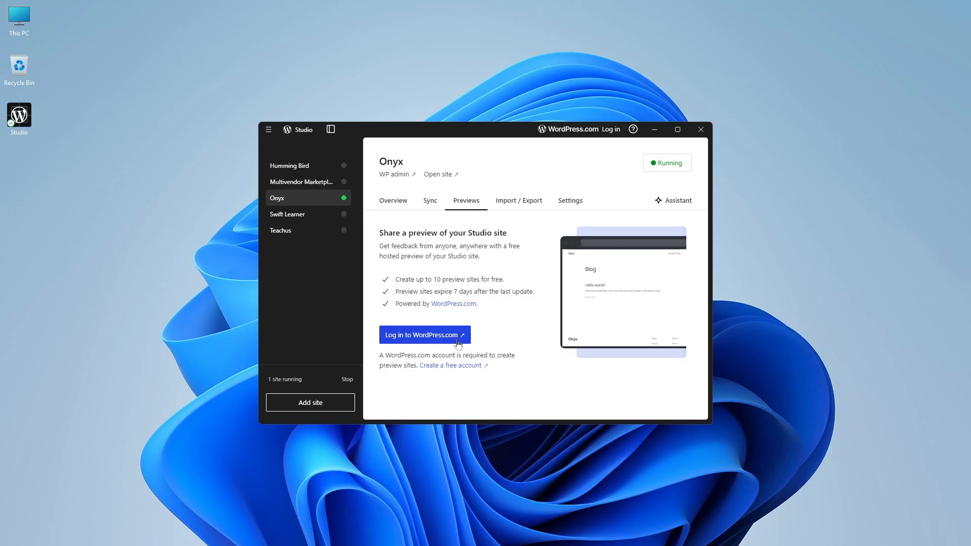
{"action": "left_click", "coordinate": [423, 334]}
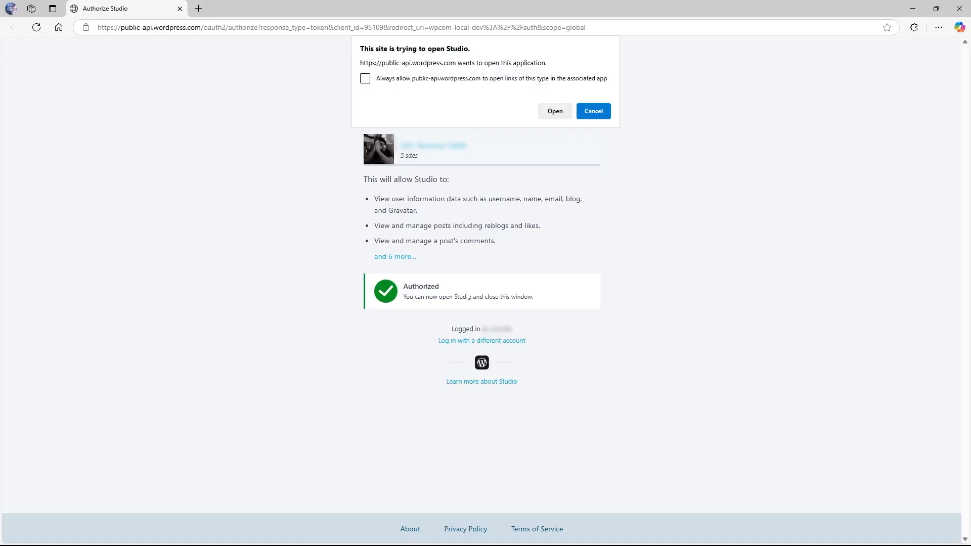
{"action": "left_click", "coordinate": [553, 111]}
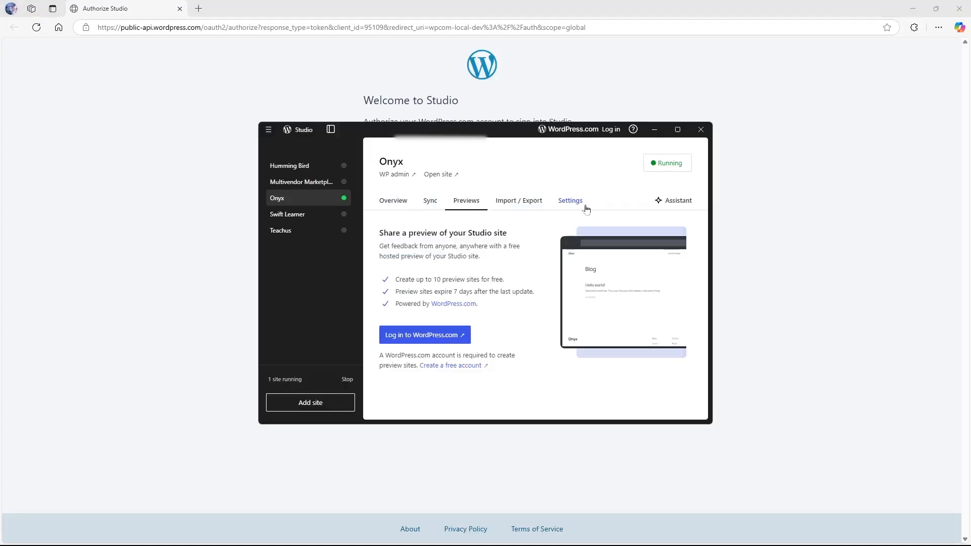
{"action": "left_click", "coordinate": [424, 334]}
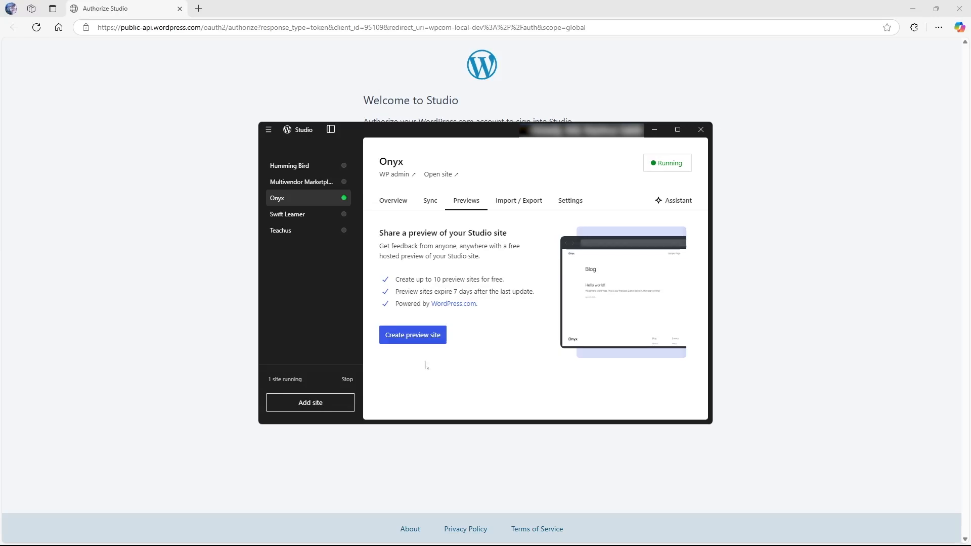
Step: Create a hosted wp.build preview site of Onyx showing its Hello world! post
{"action": "left_click", "coordinate": [411, 335]}
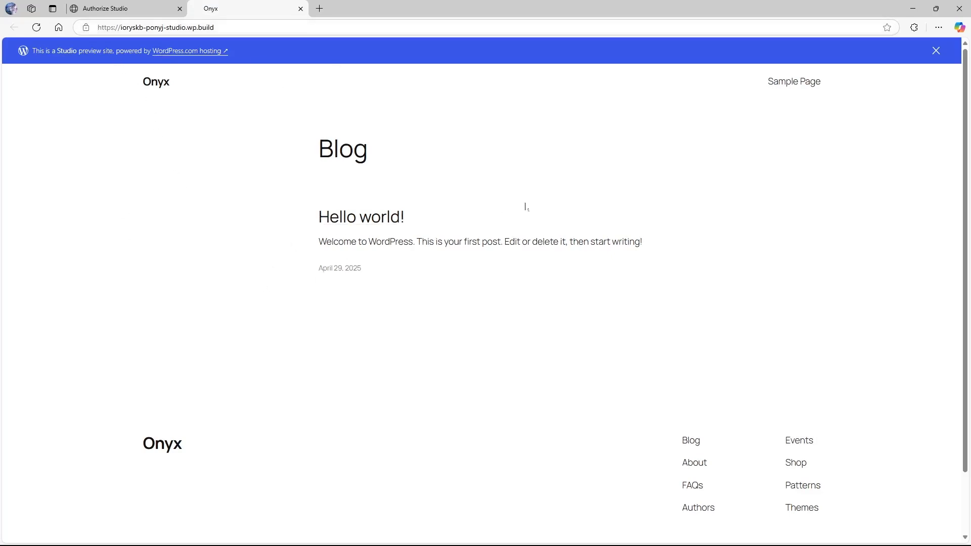
{"action": "mouse_move", "coordinate": [127, 279]}
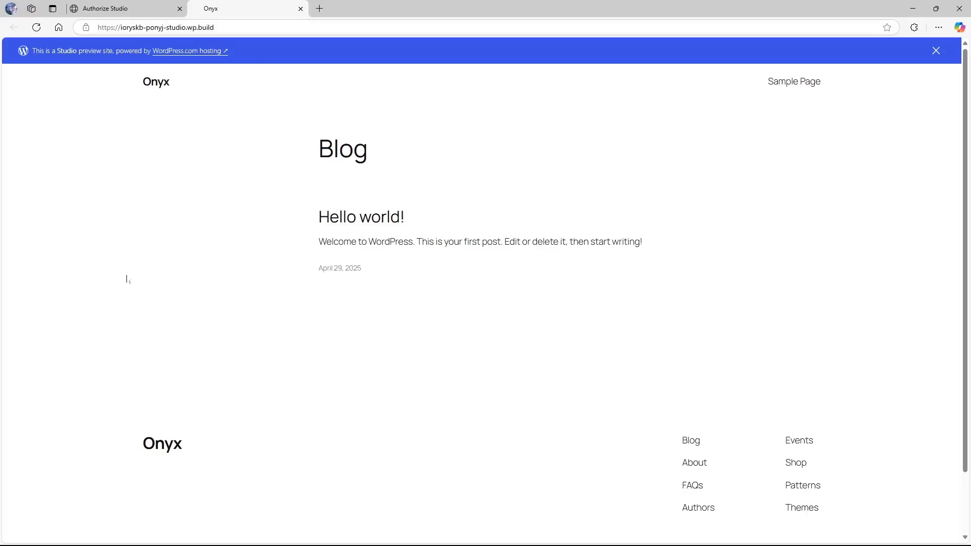
{"action": "mouse_move", "coordinate": [264, 201]}
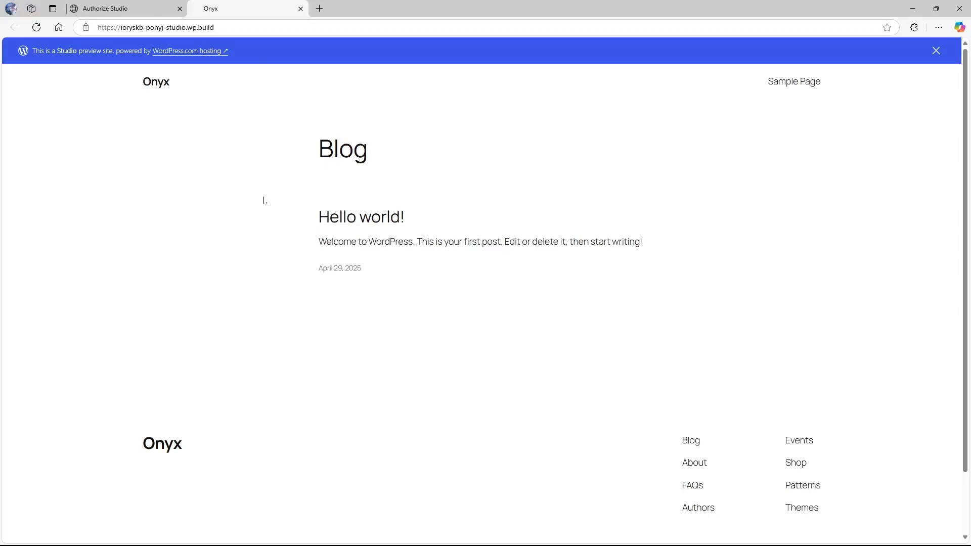
{"action": "mouse_move", "coordinate": [501, 75]}
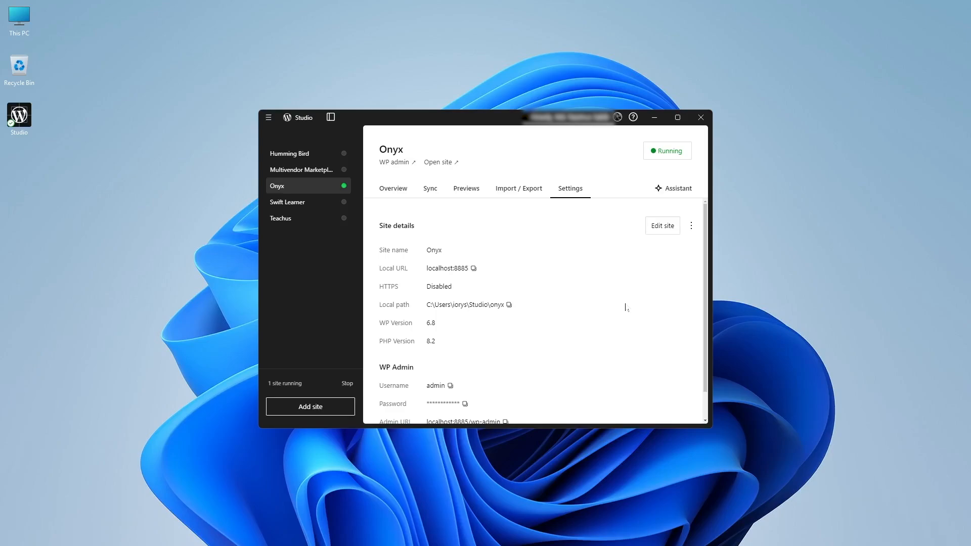
Step: Ask the Onyx Assistant 'I want to update all my plugins' and review its wp plugin update --all answer
{"action": "left_click", "coordinate": [677, 188]}
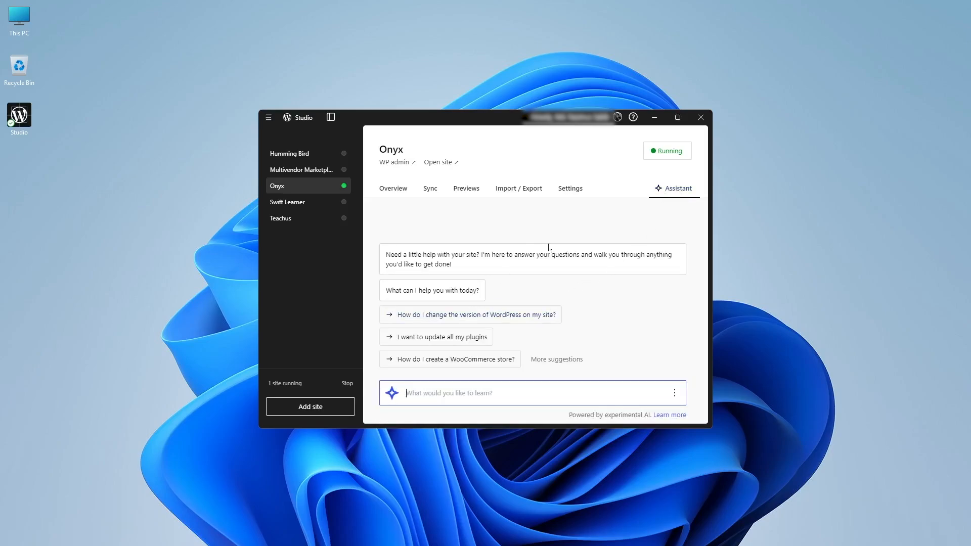
{"action": "mouse_move", "coordinate": [434, 335]}
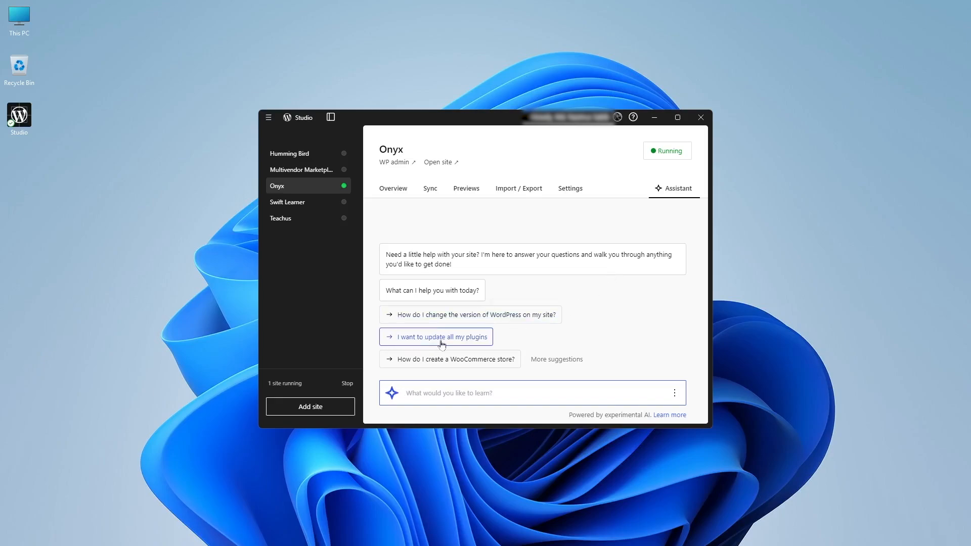
{"action": "left_click", "coordinate": [435, 336]}
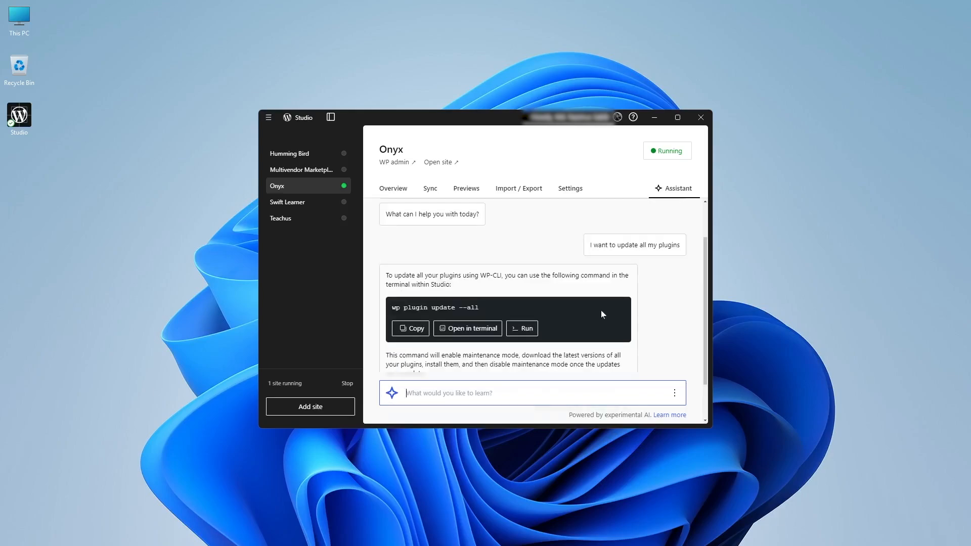
{"action": "scroll", "scroll_direction": "down", "scroll_amount": 3}
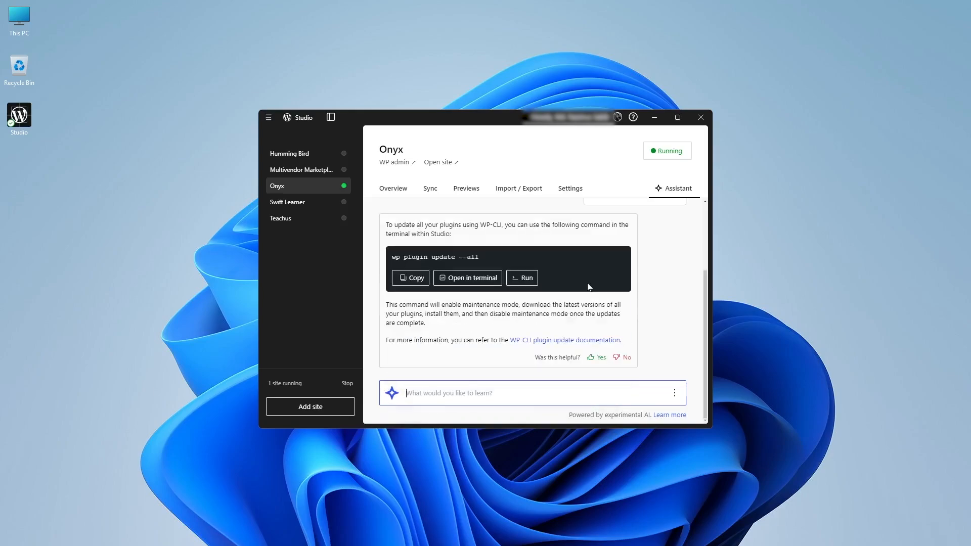